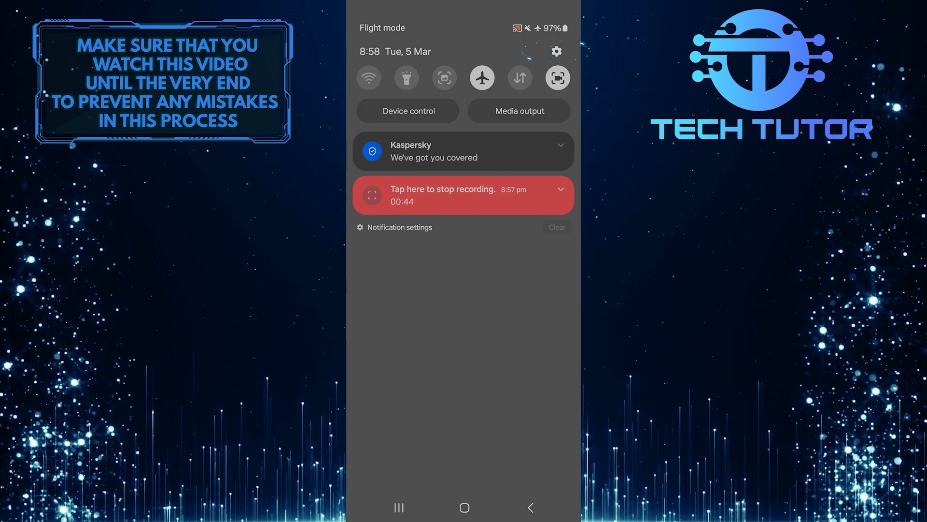
- Launch the Settings app from the quick settings gear icon
click(555, 51)
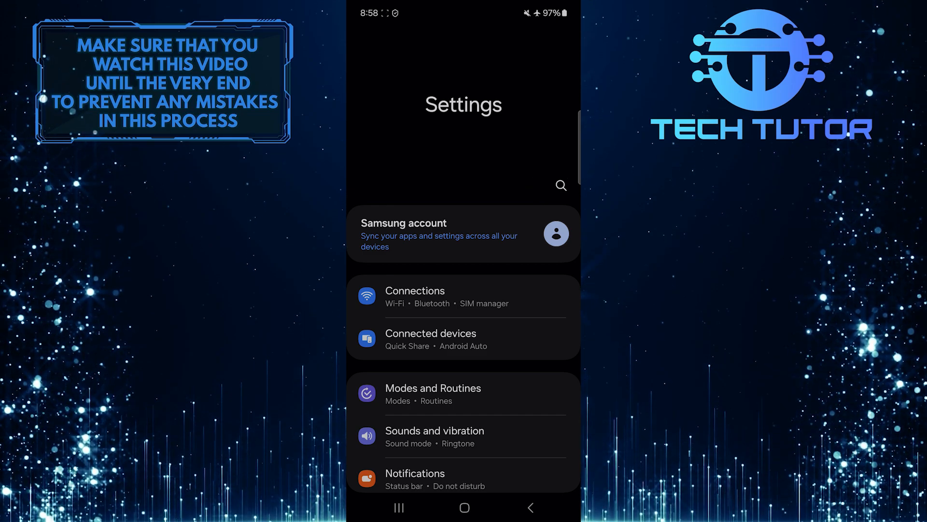
- Search Settings for 'country' to list the Messages current-country result
click(559, 185)
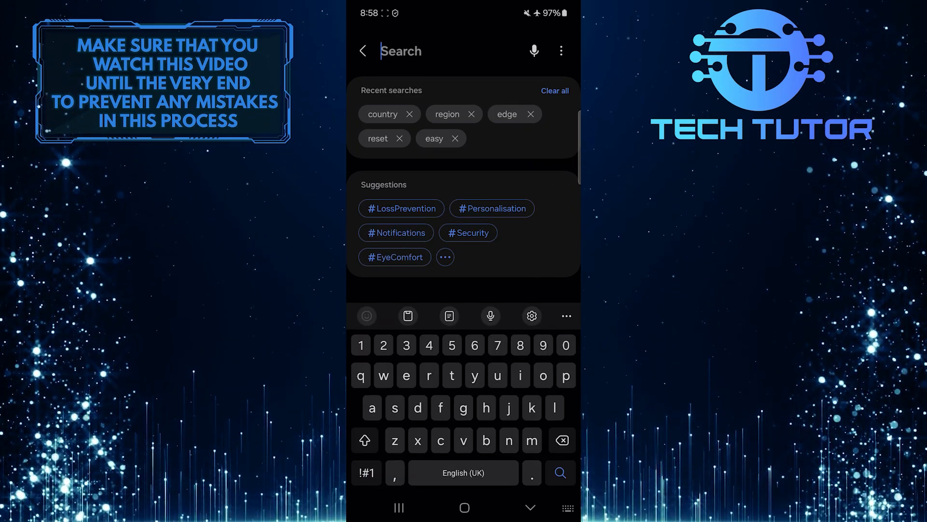
click(383, 114)
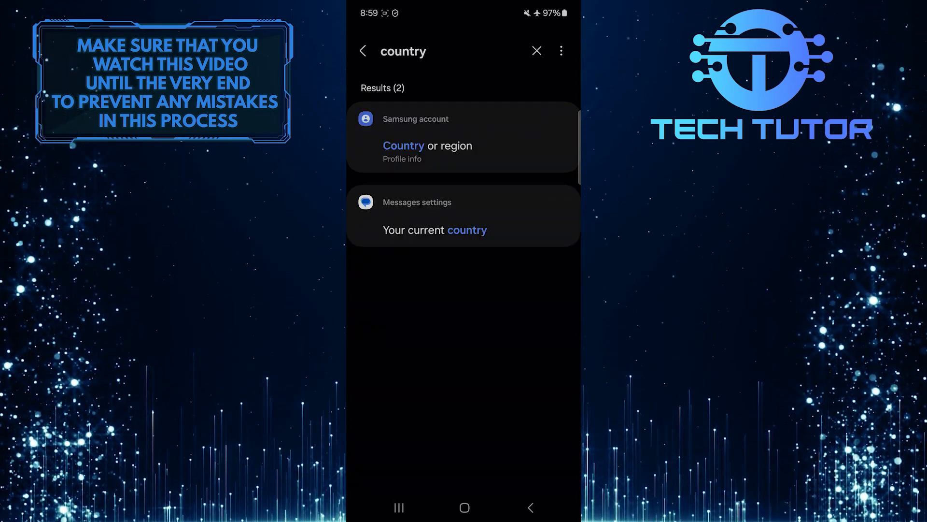
click(434, 230)
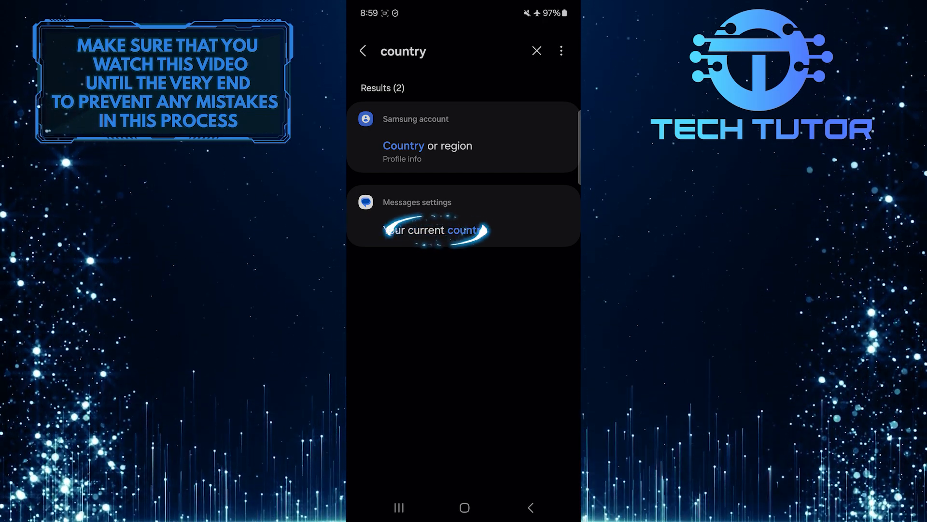
- Go to Messages General settings and reveal 'Your current country' (United States)
click(463, 230)
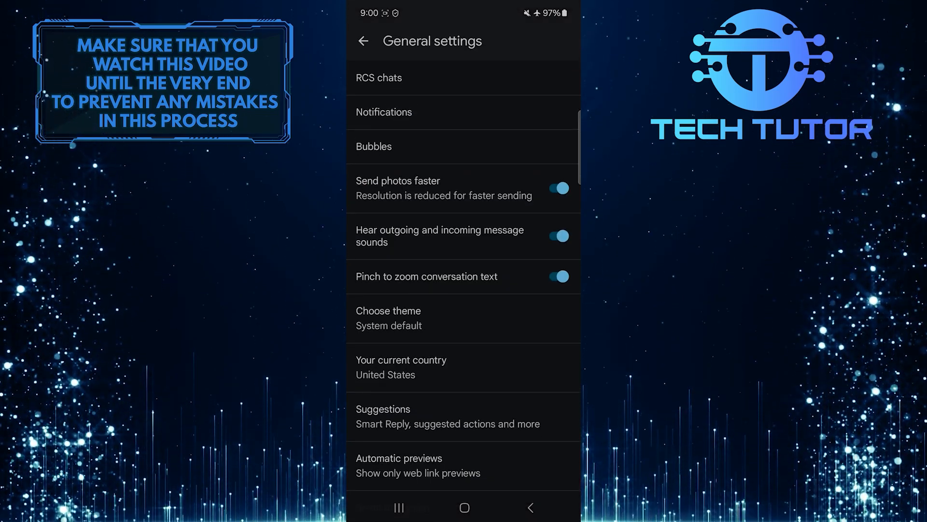
scroll(down, 3)
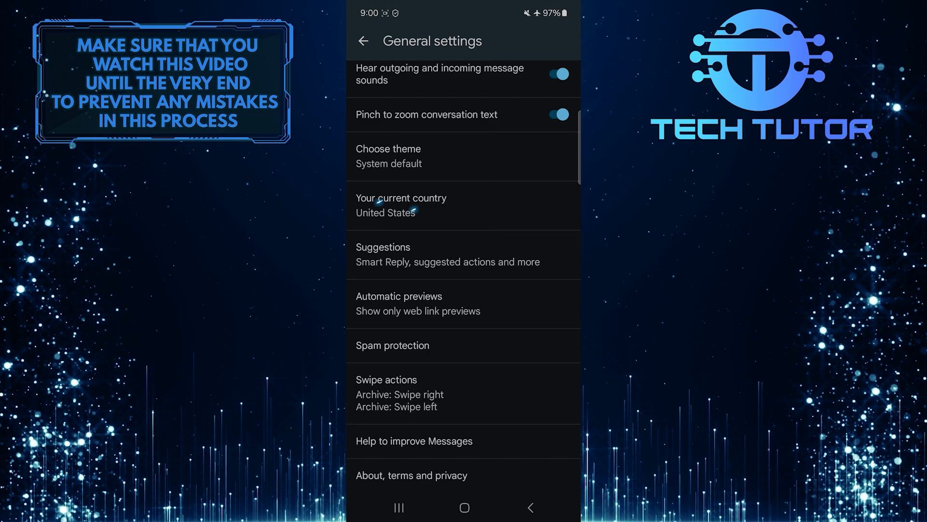
- Bring up the current-country picker and browse the list back toward the A countries
click(401, 205)
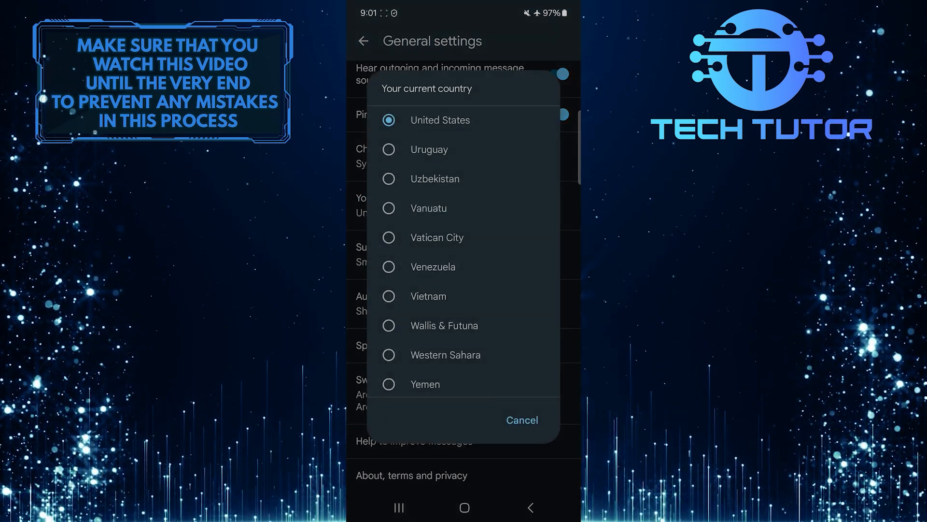
scroll(up, 3)
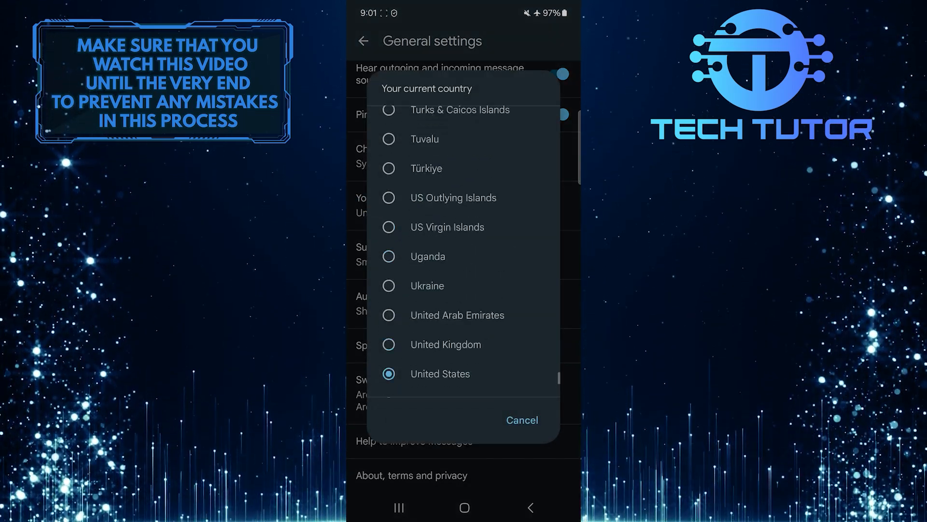
scroll(up, 3)
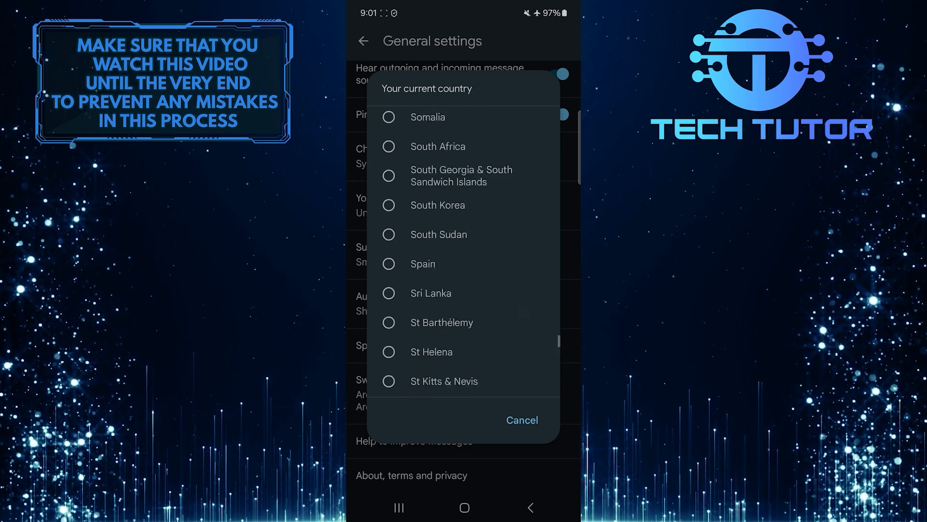
scroll(up, 3)
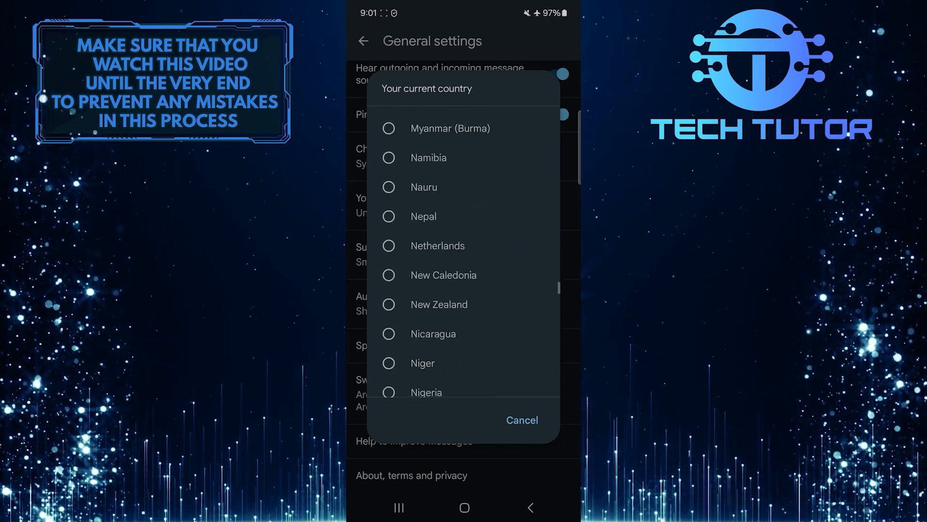
scroll(up, 3)
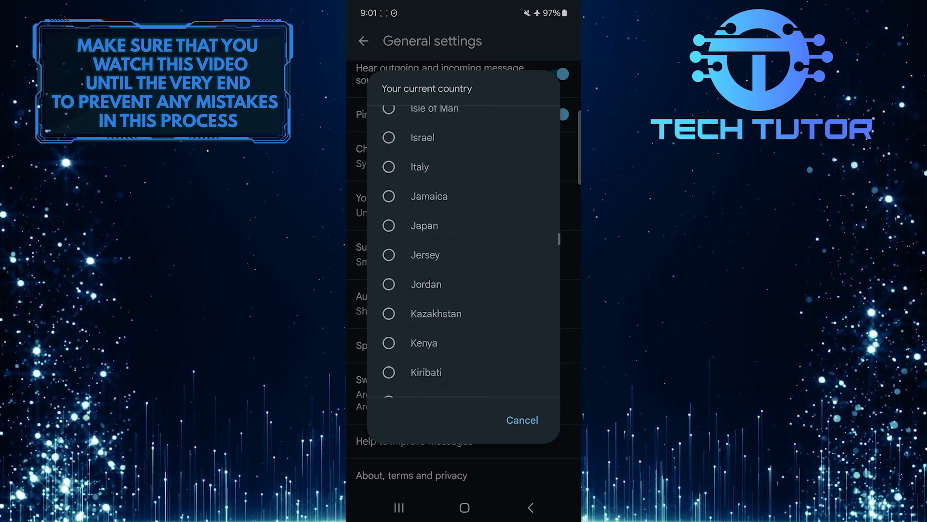
scroll(up, 3)
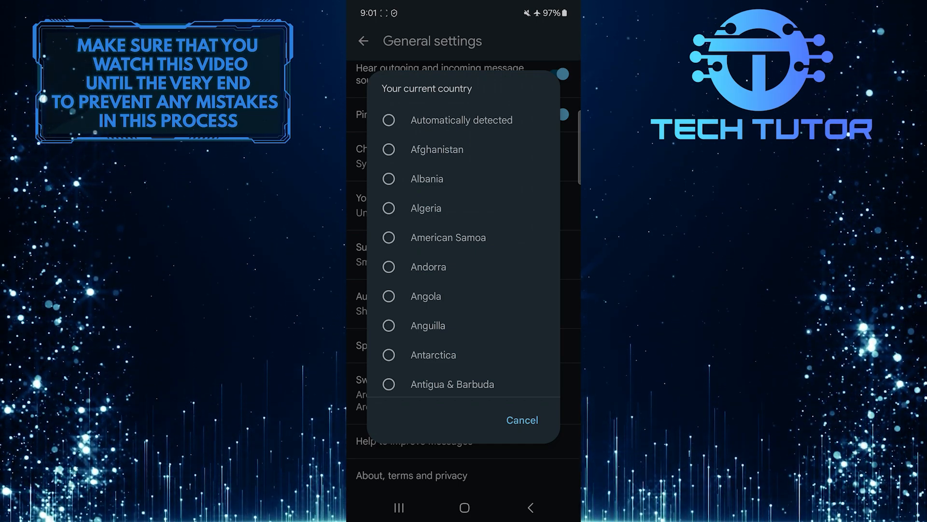
scroll(down, 3)
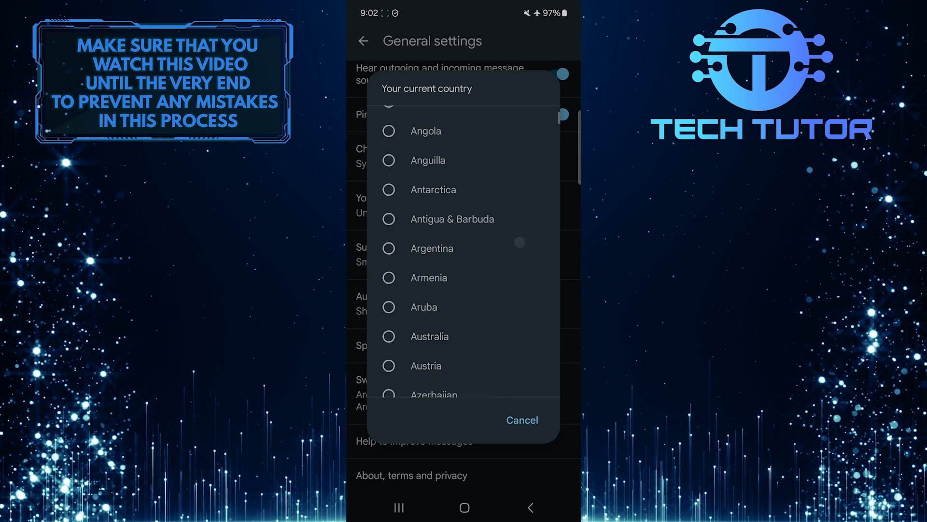